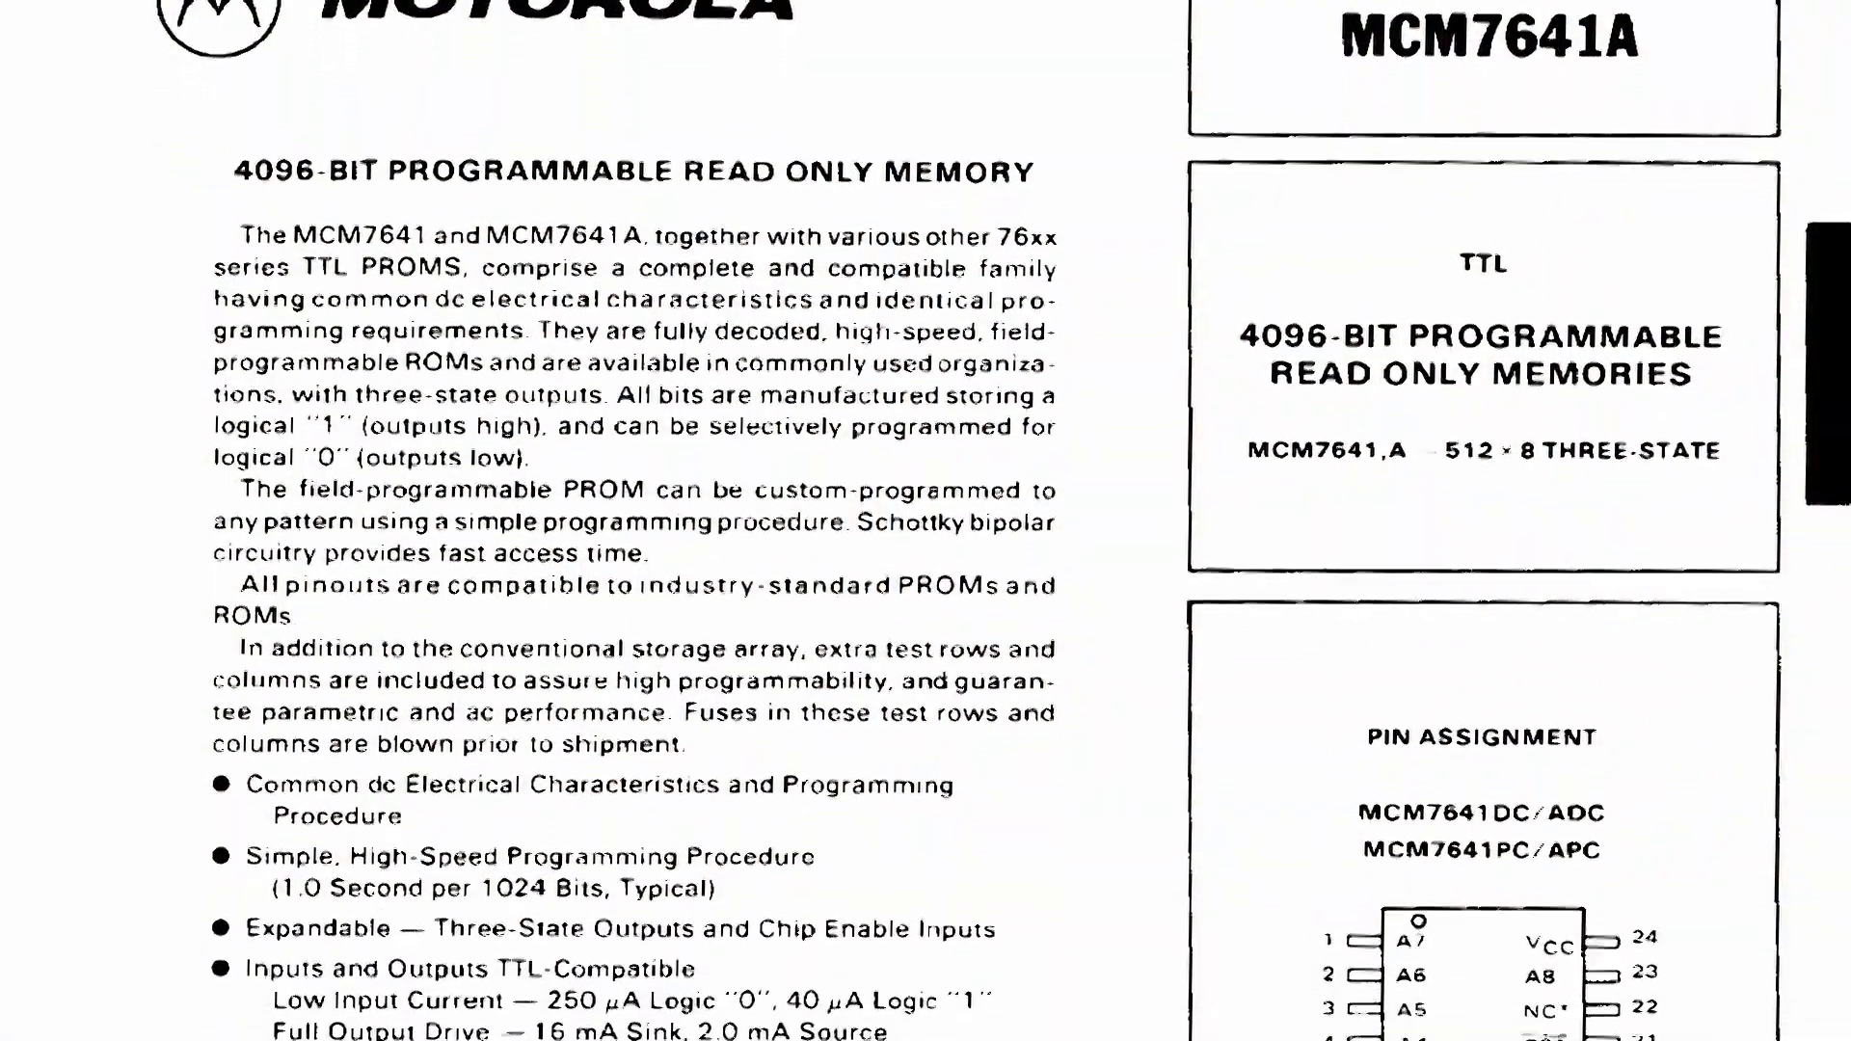
scroll(down, 3)
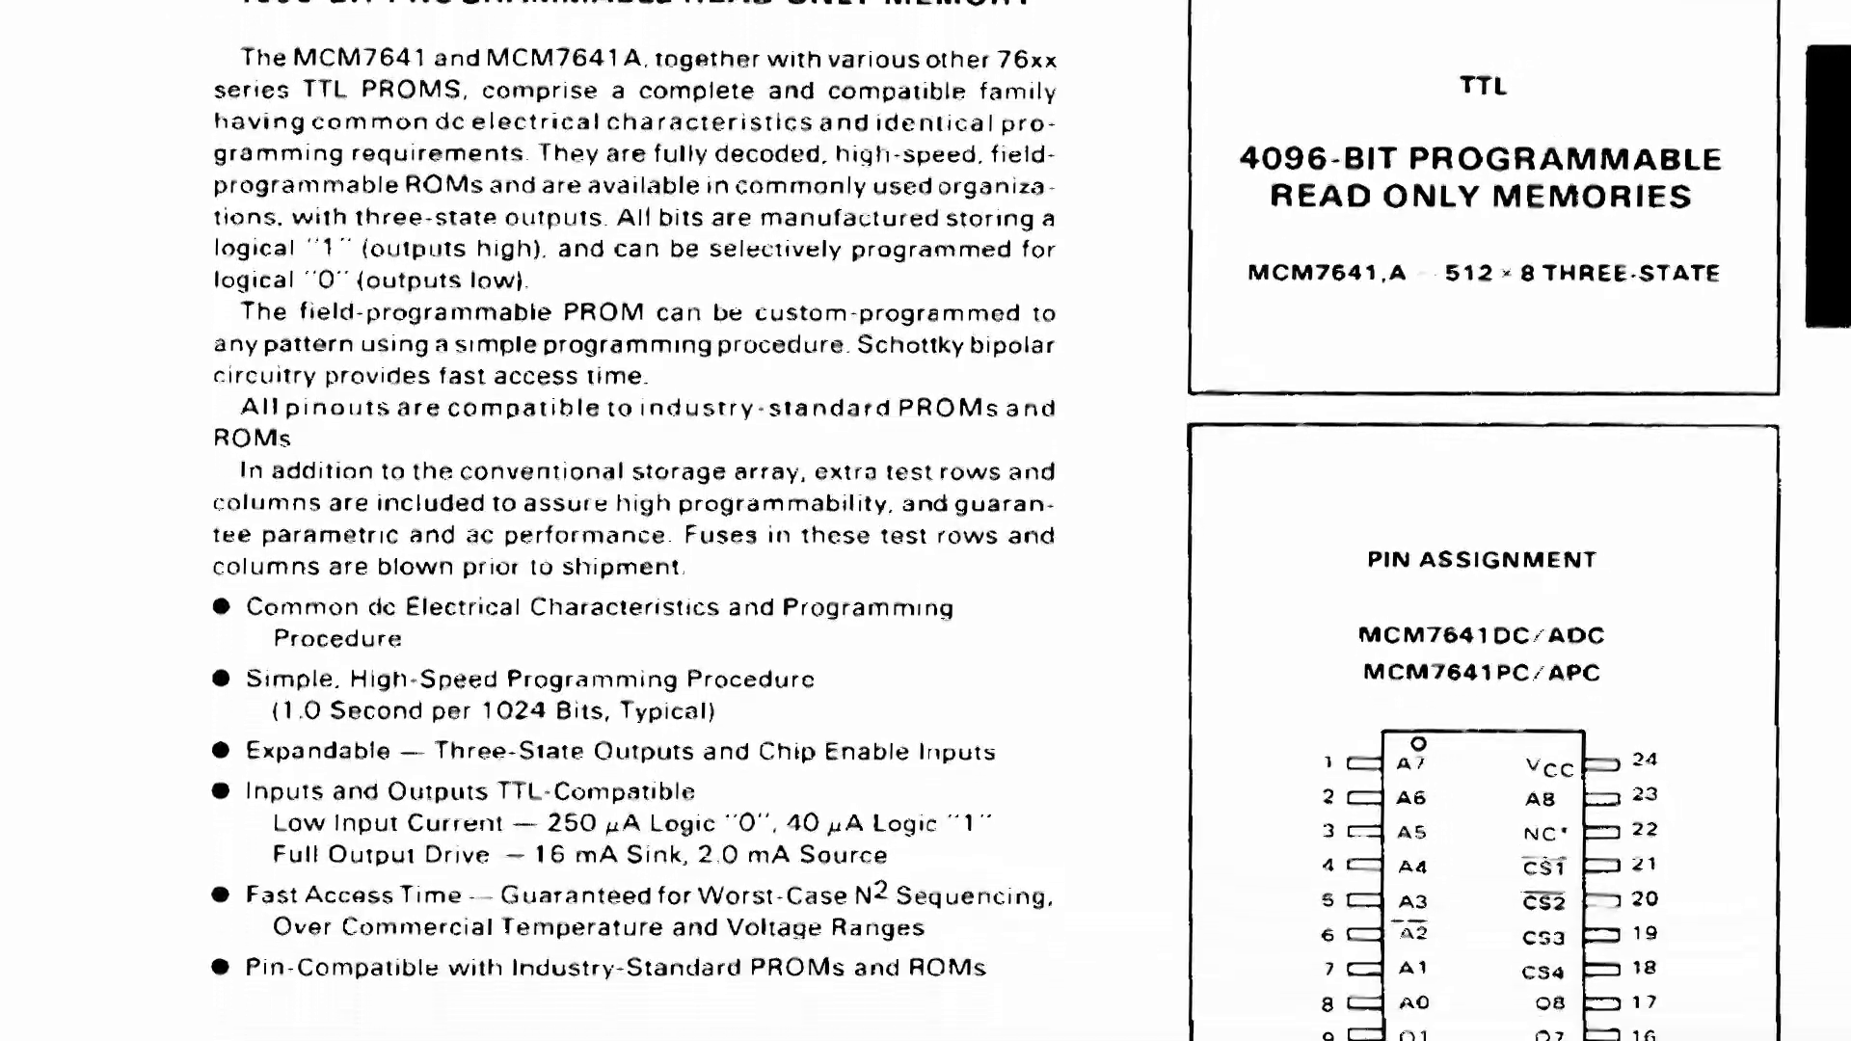
scroll(down, 3)
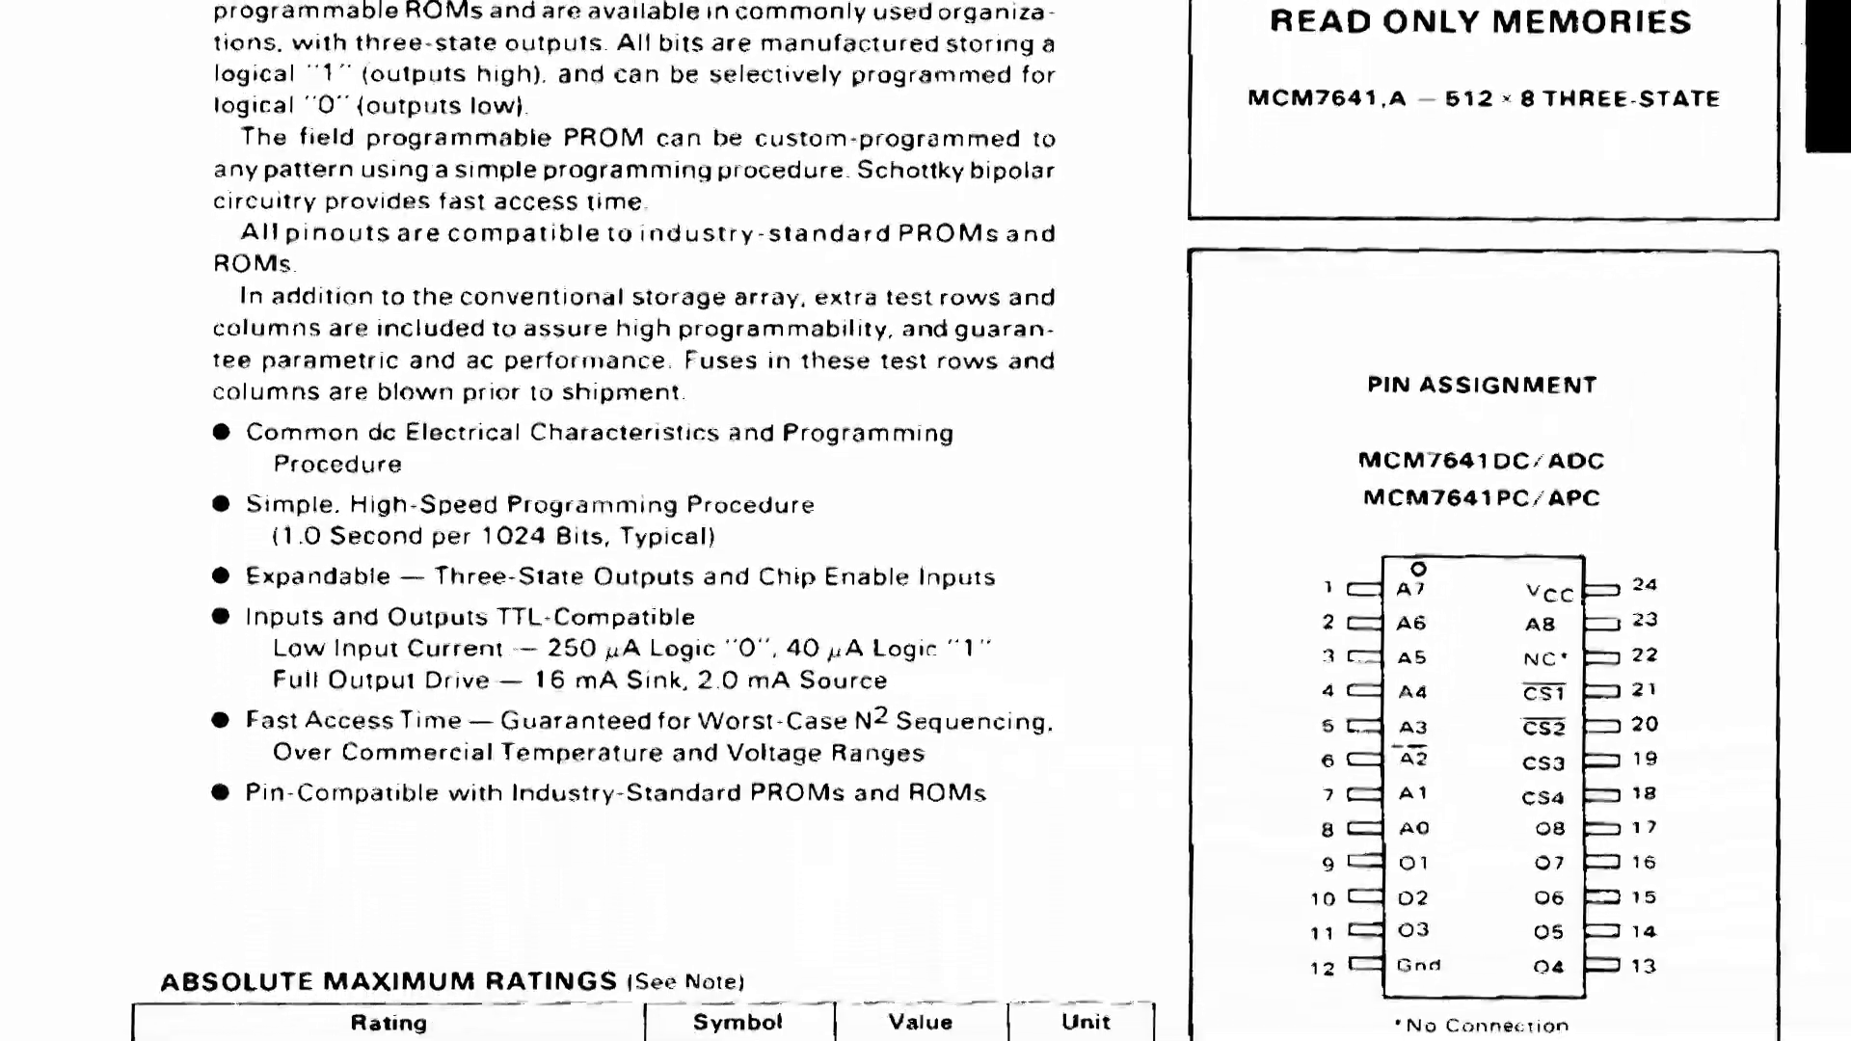
scroll(down, 3)
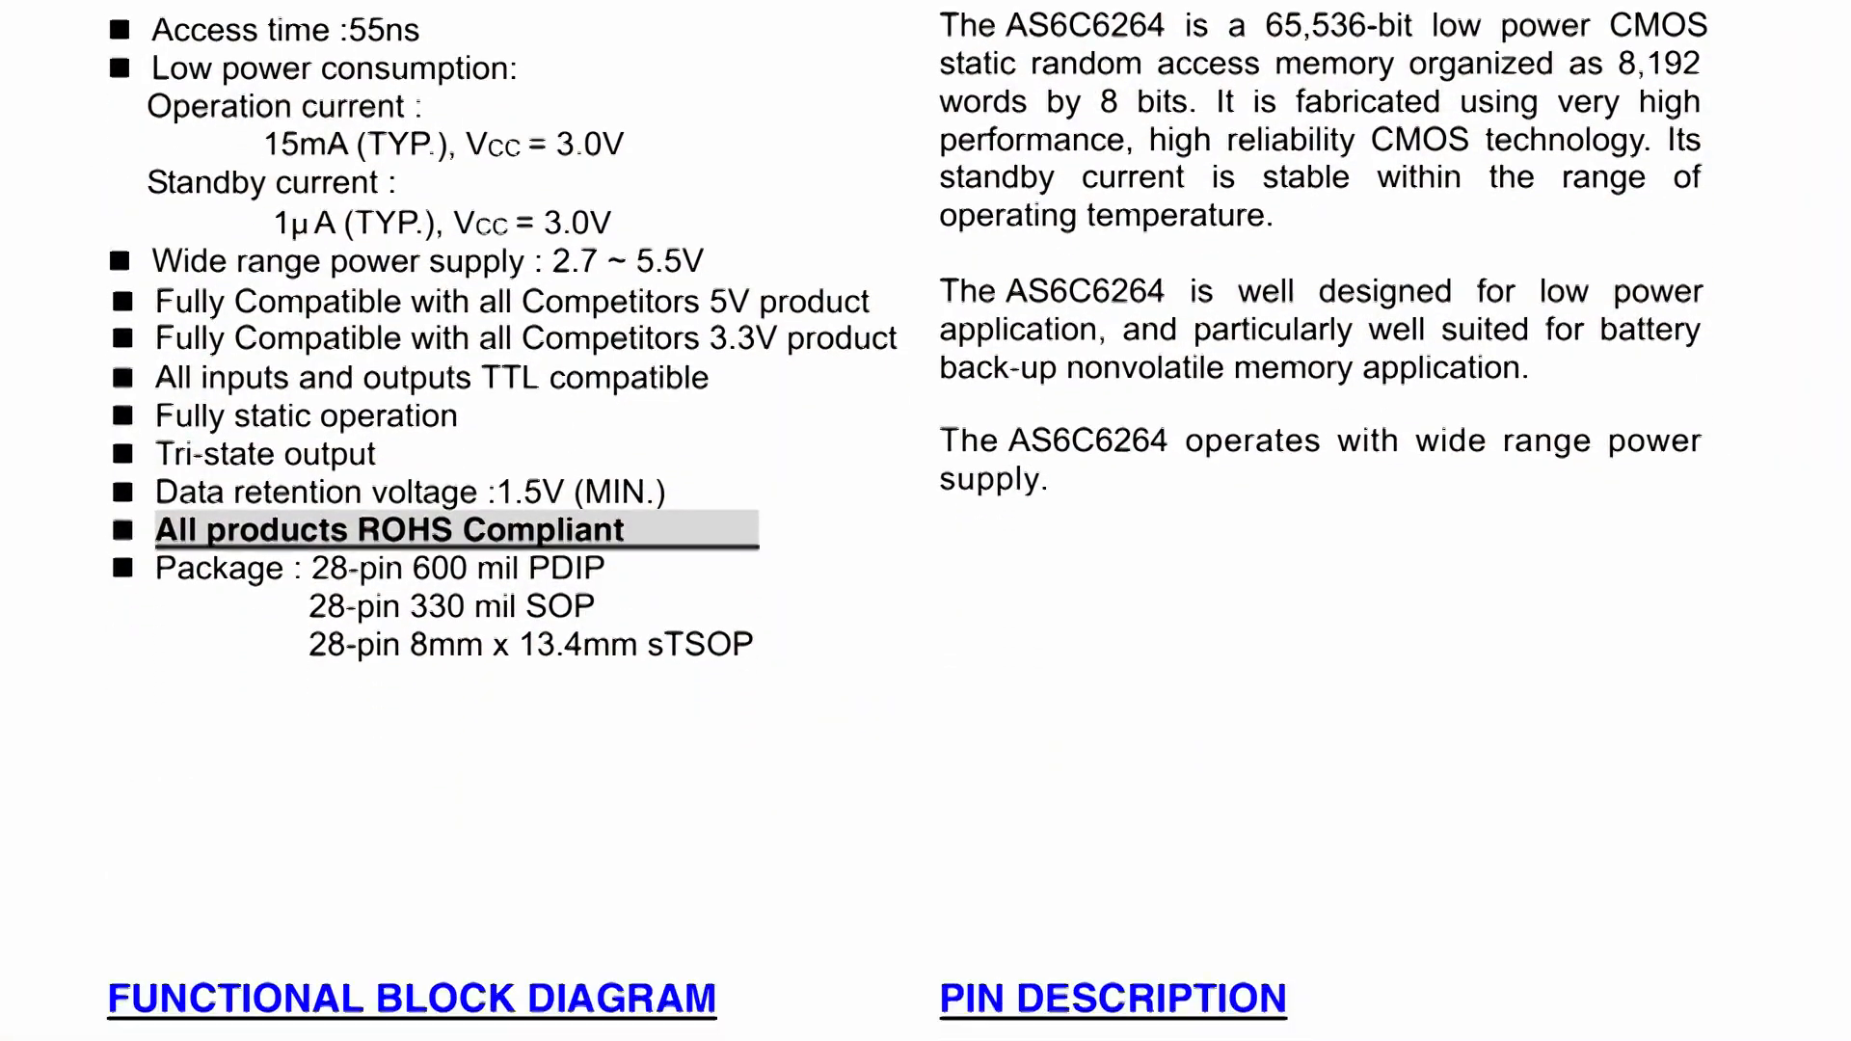
scroll(down, 3)
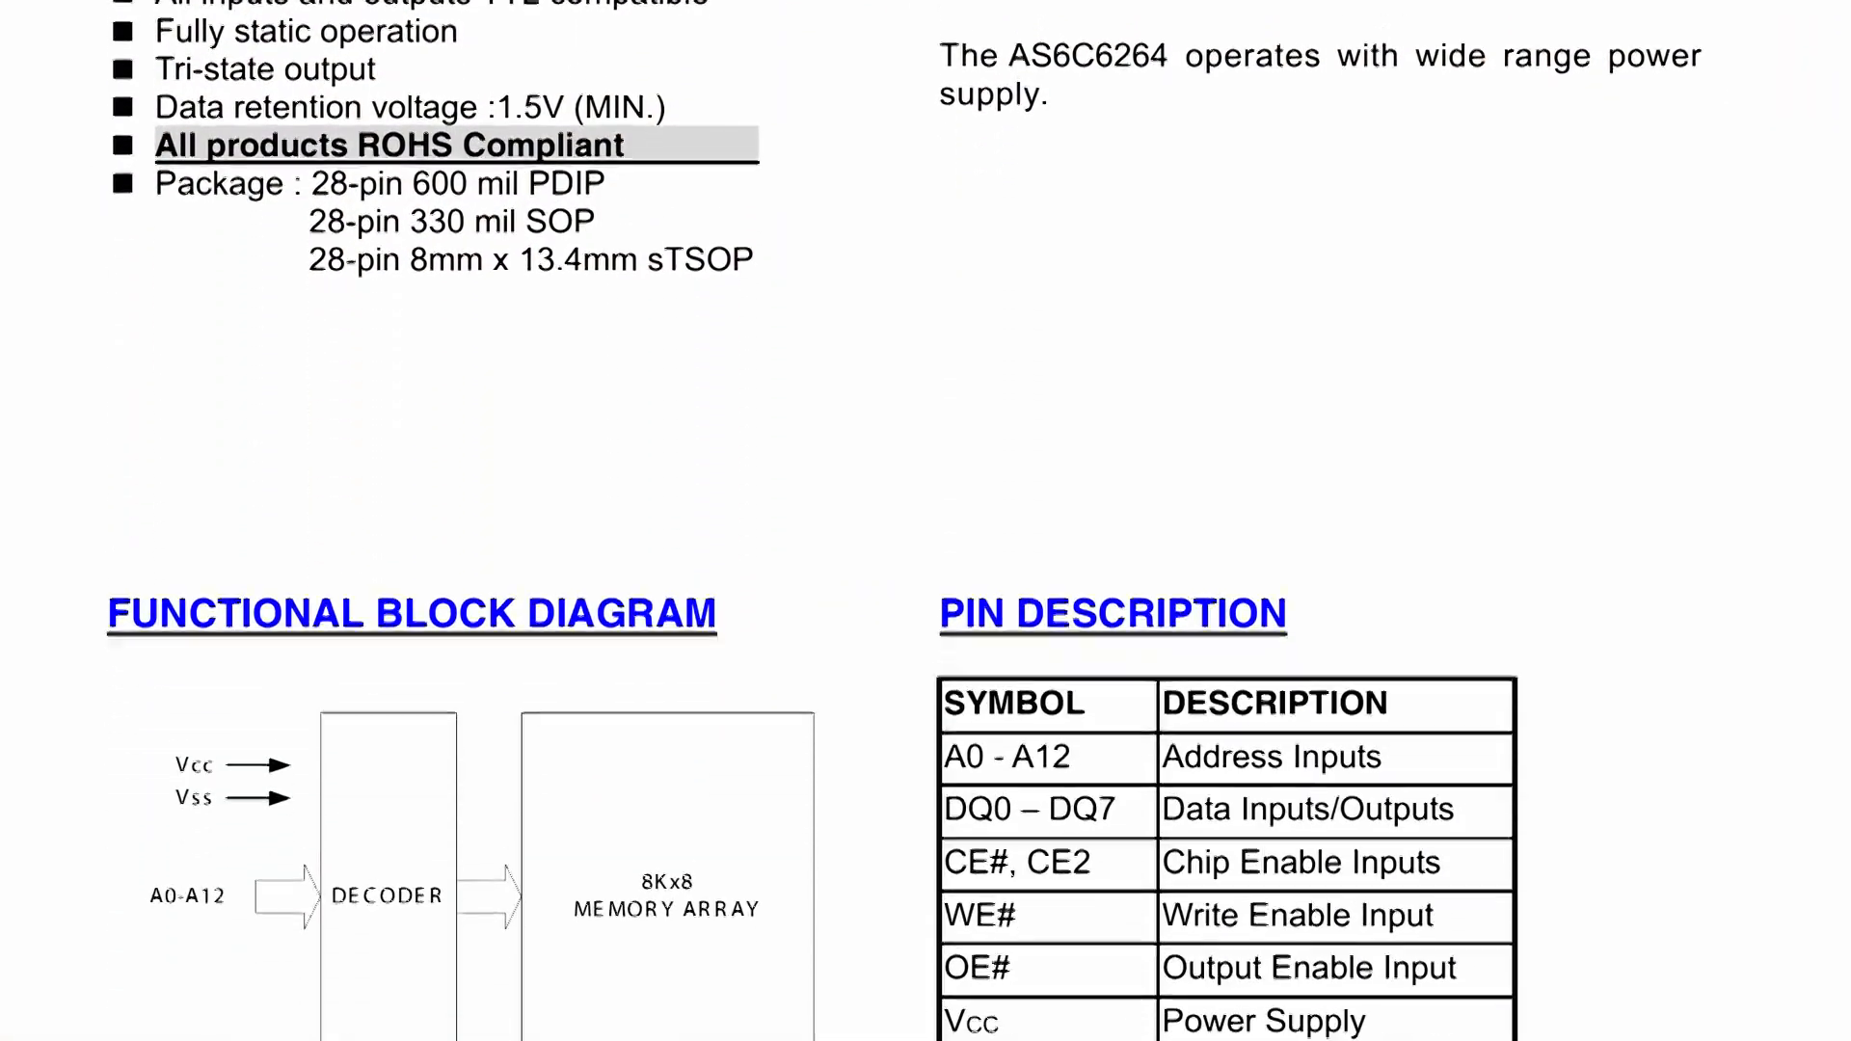
scroll(down, 3)
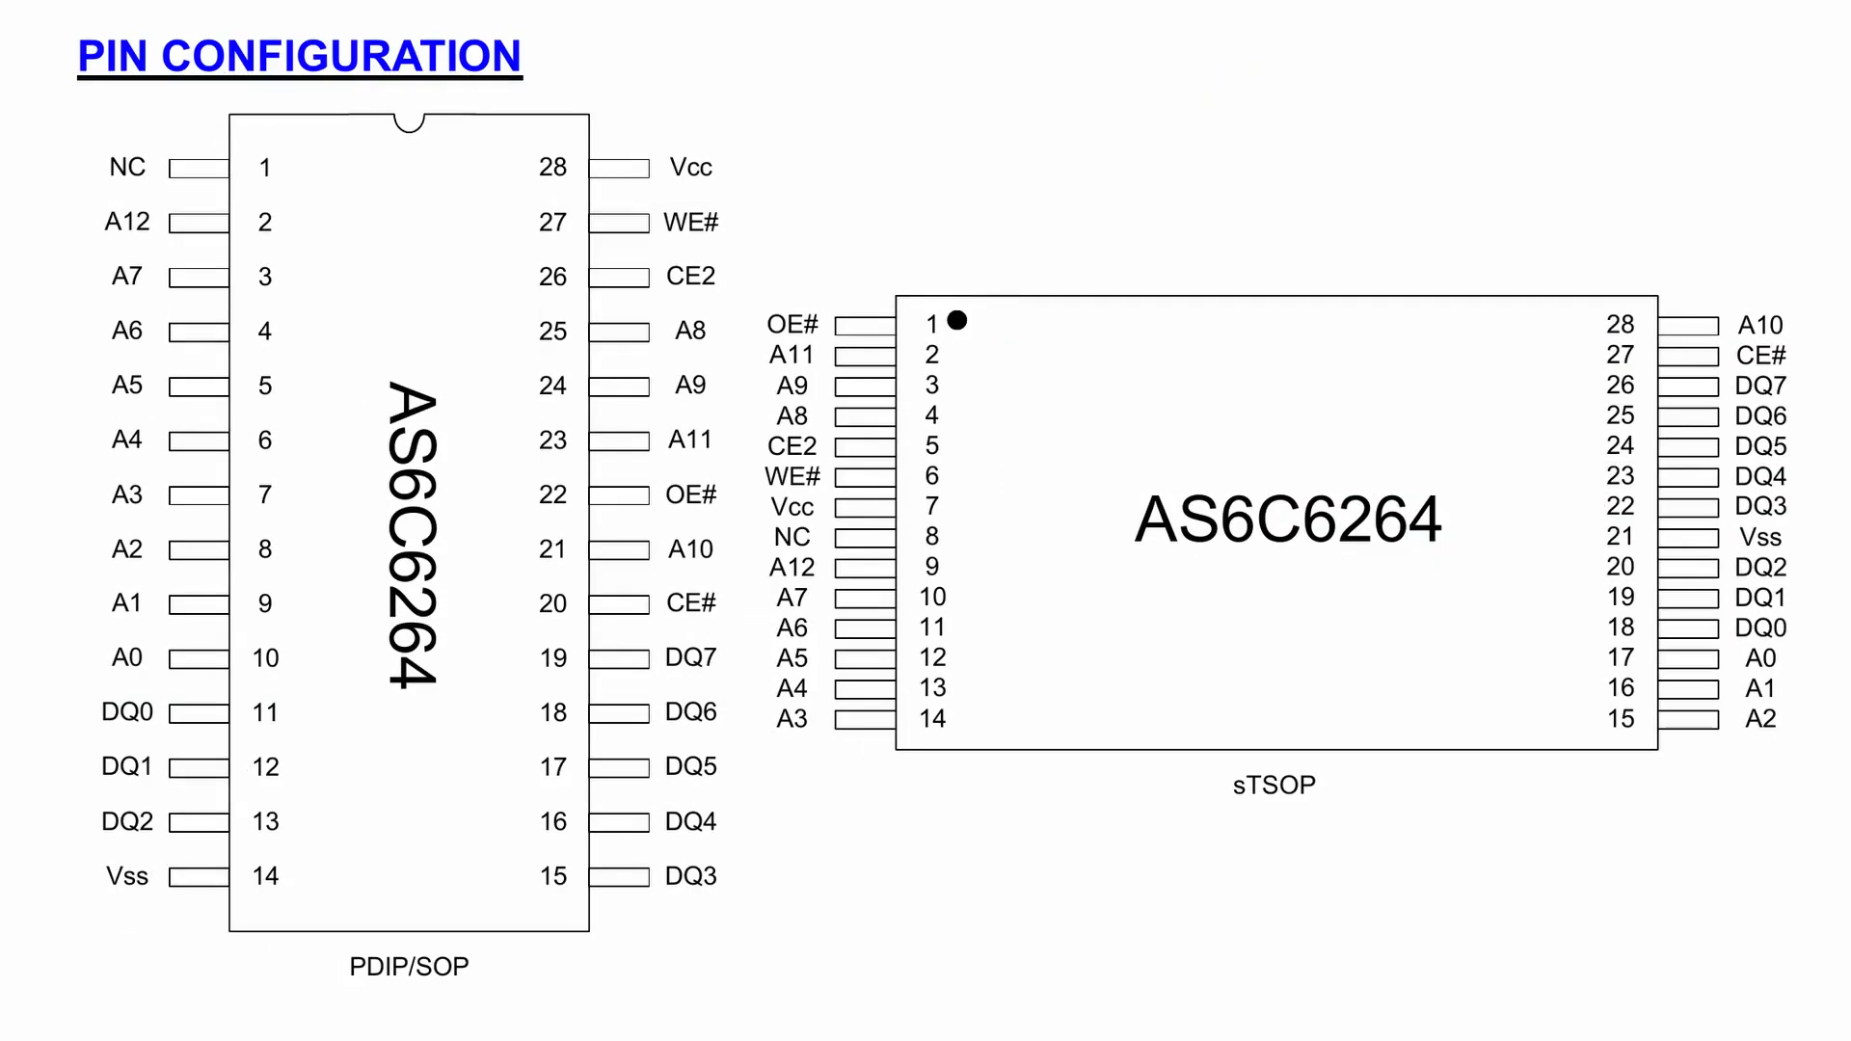
scroll(down, 3)
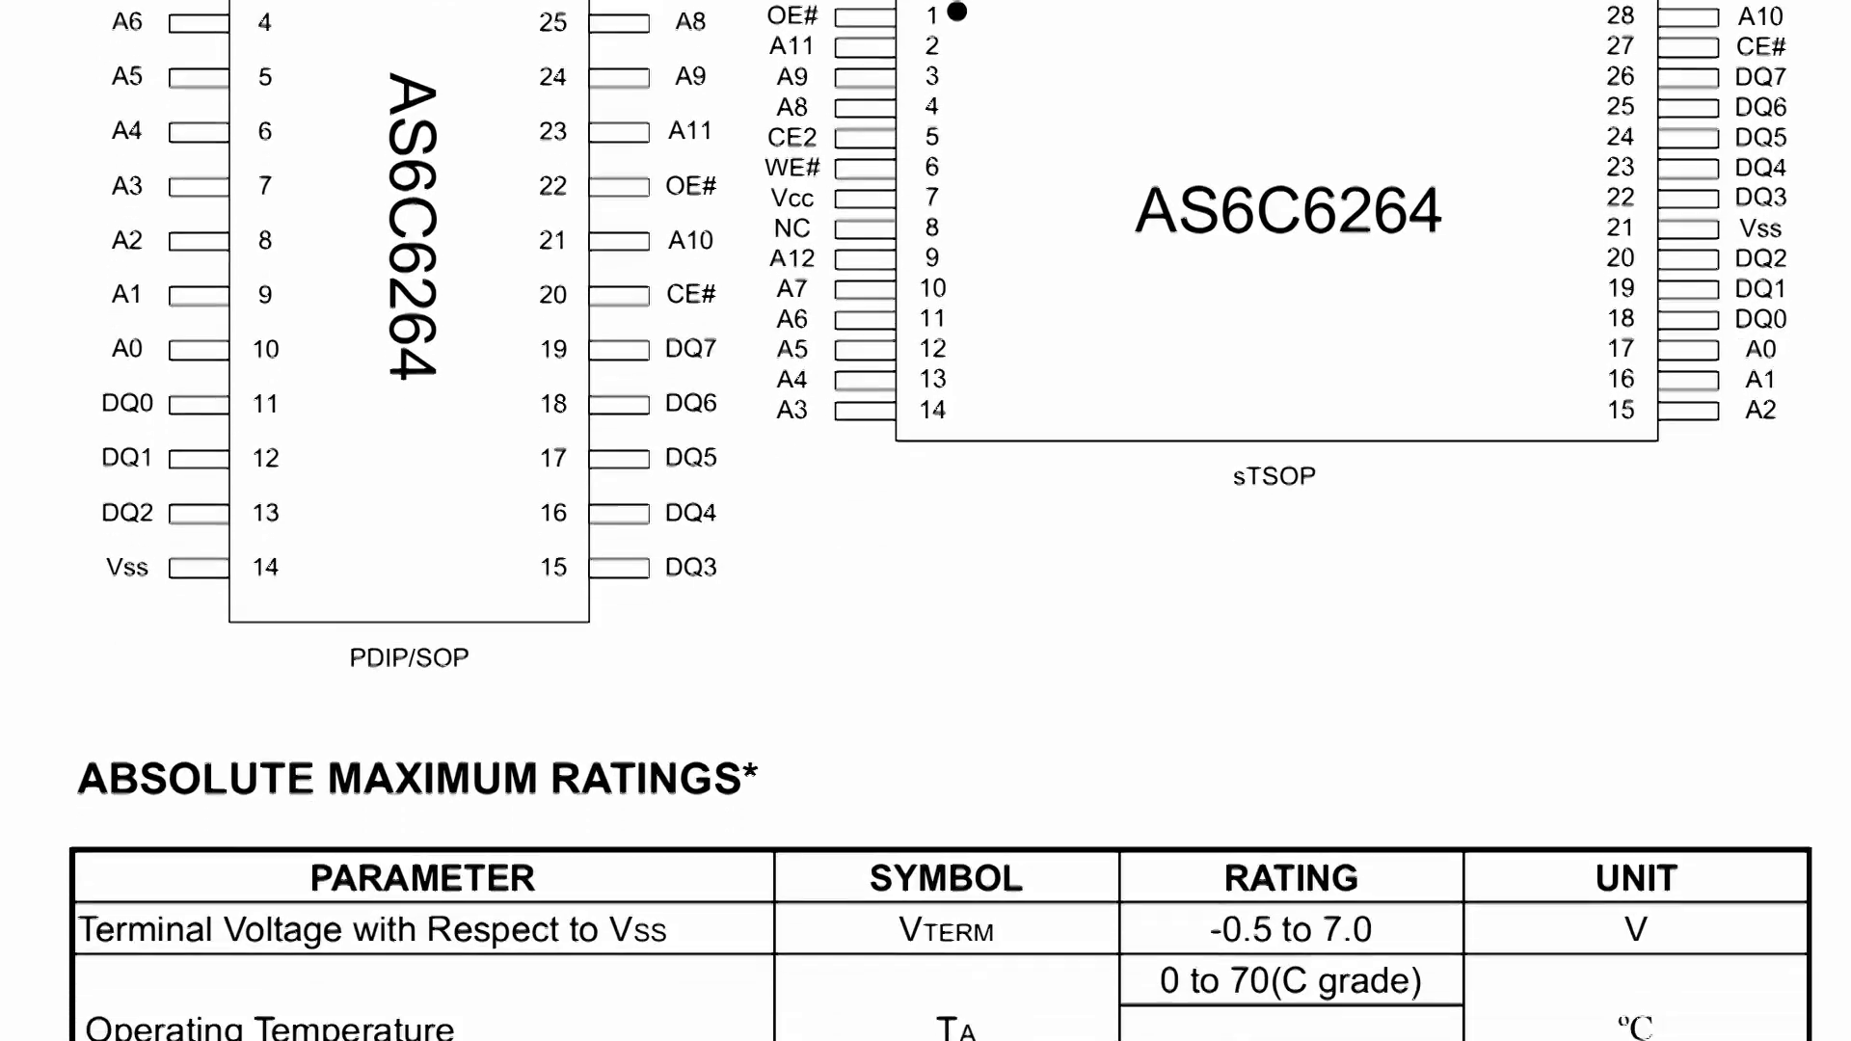
scroll(down, 3)
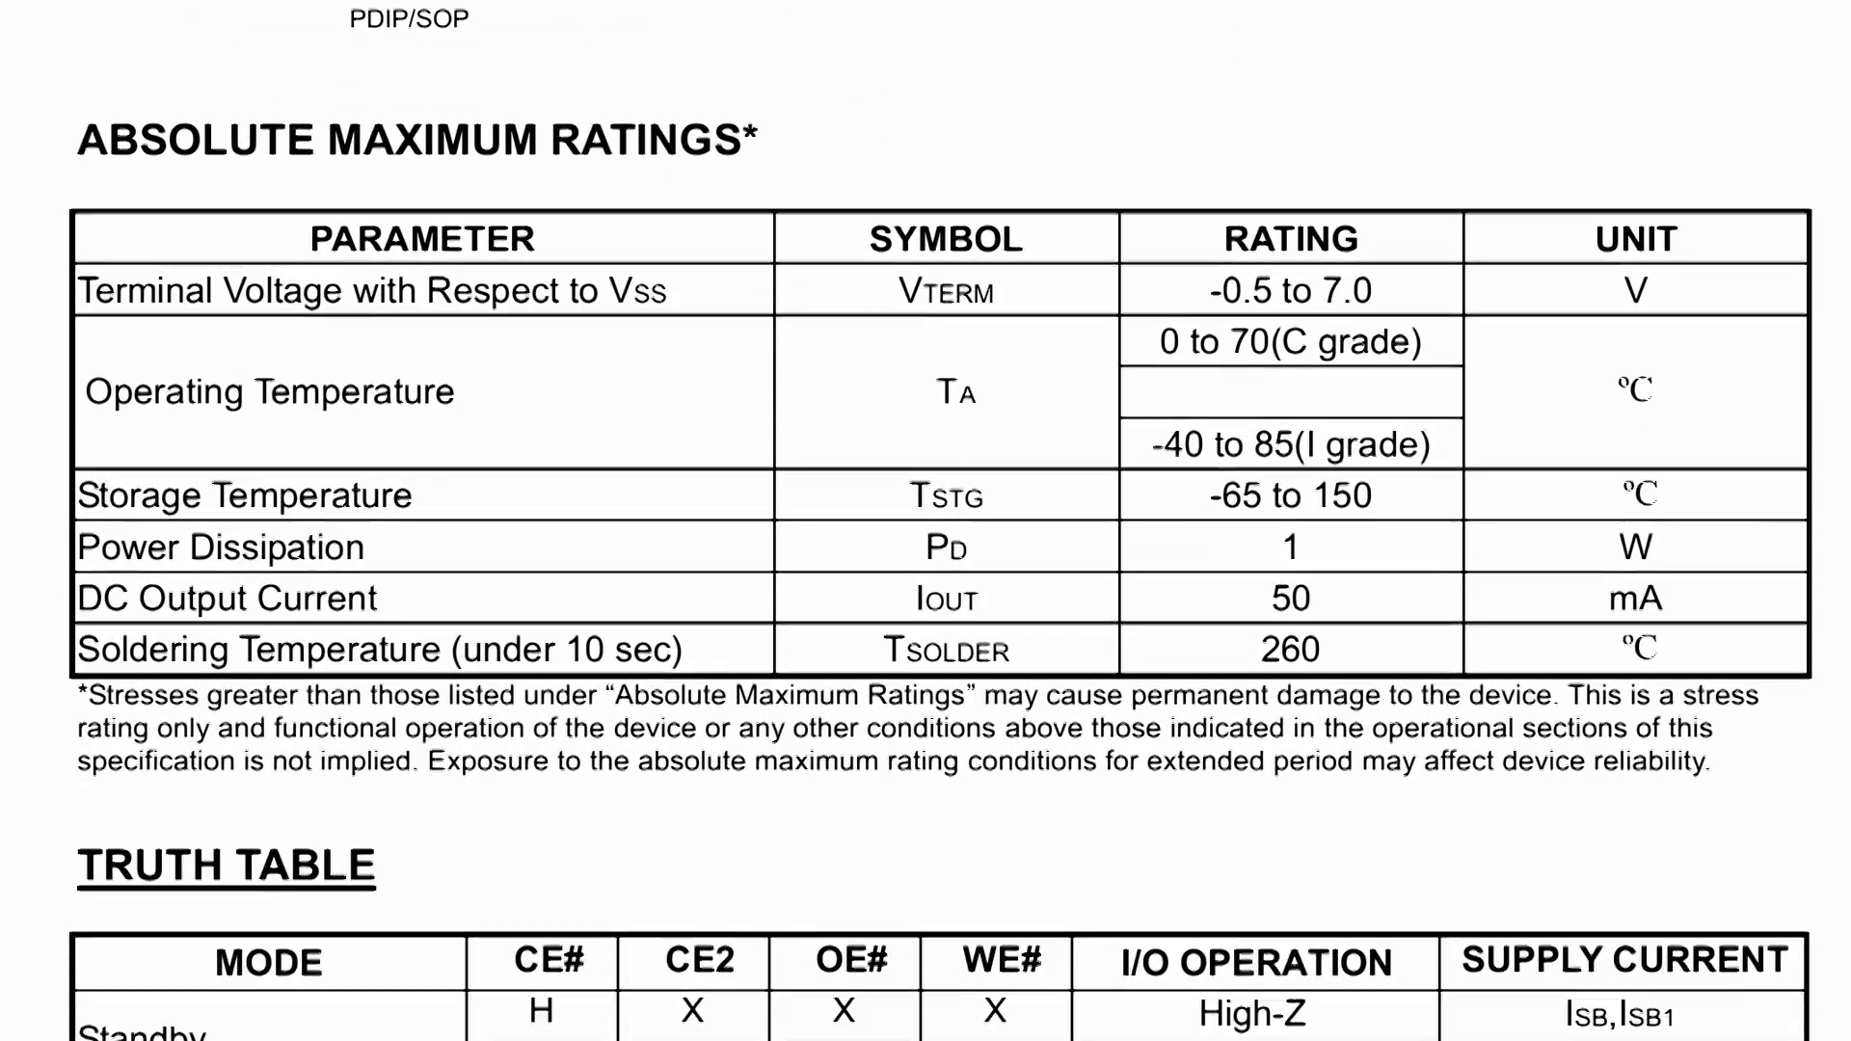
scroll(down, 3)
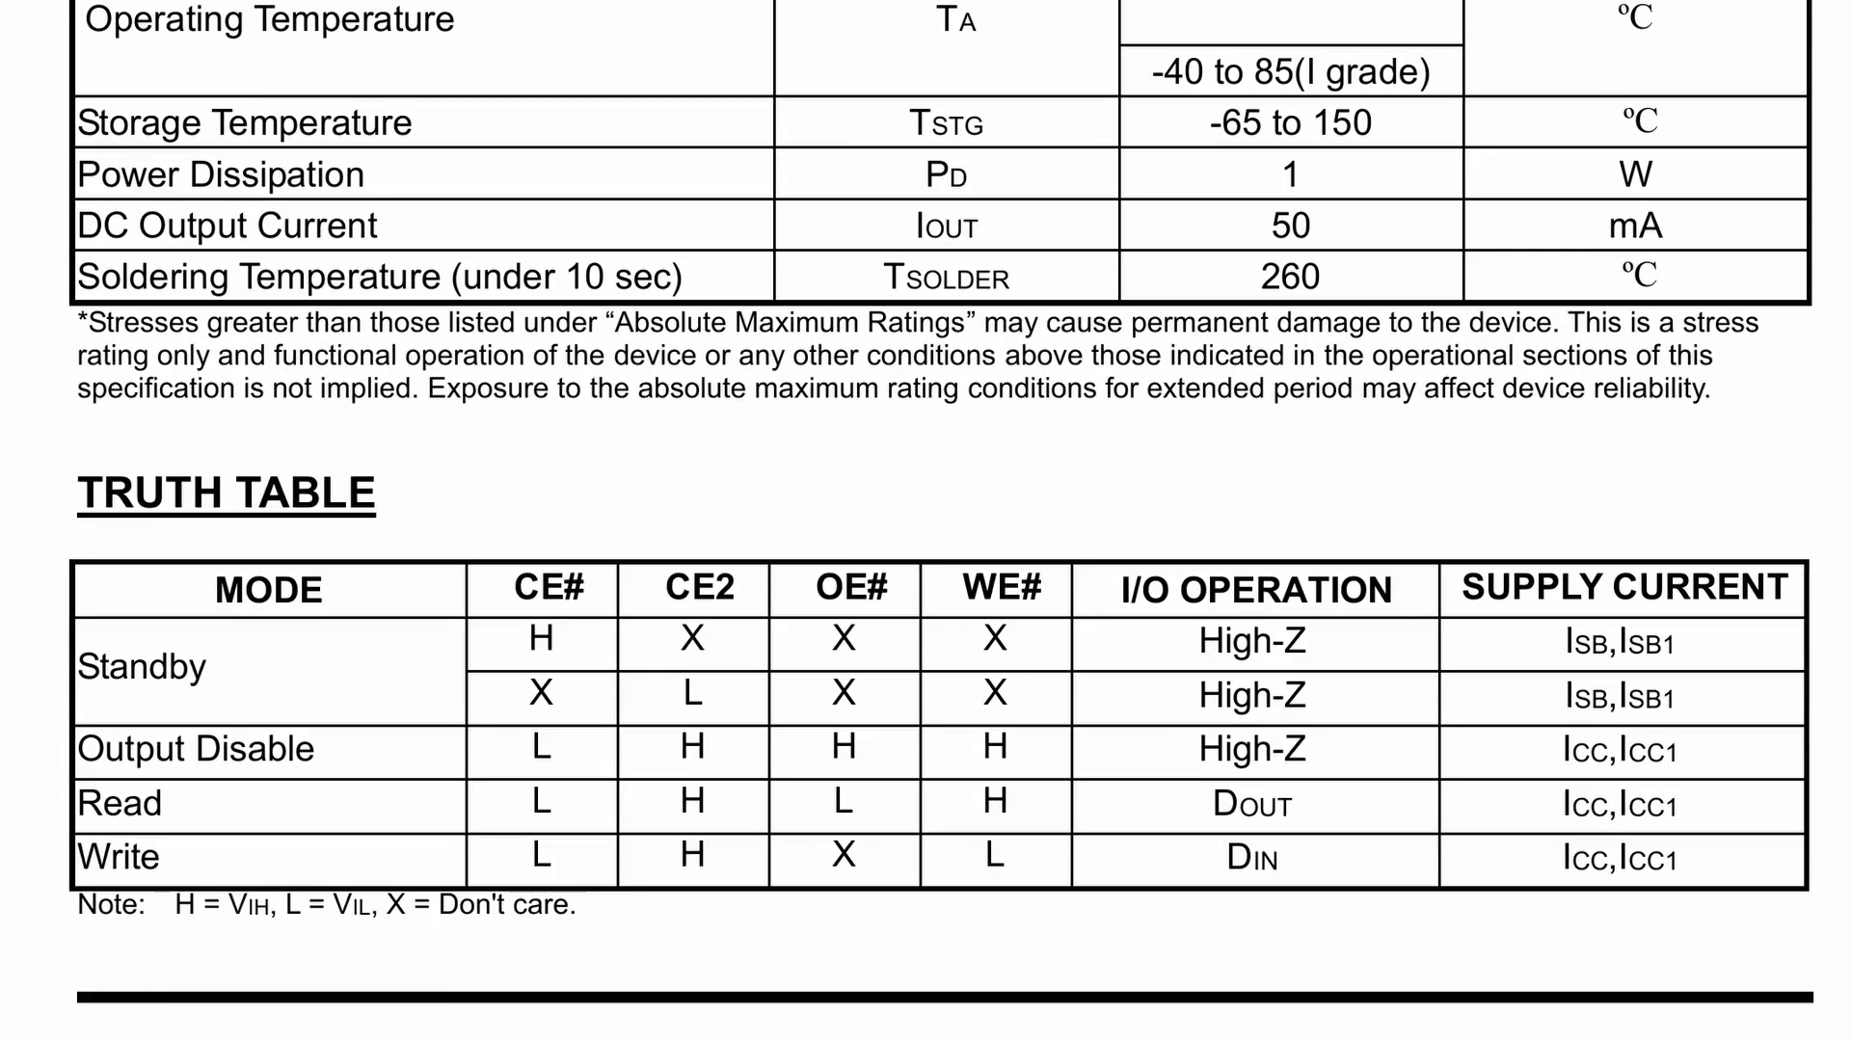